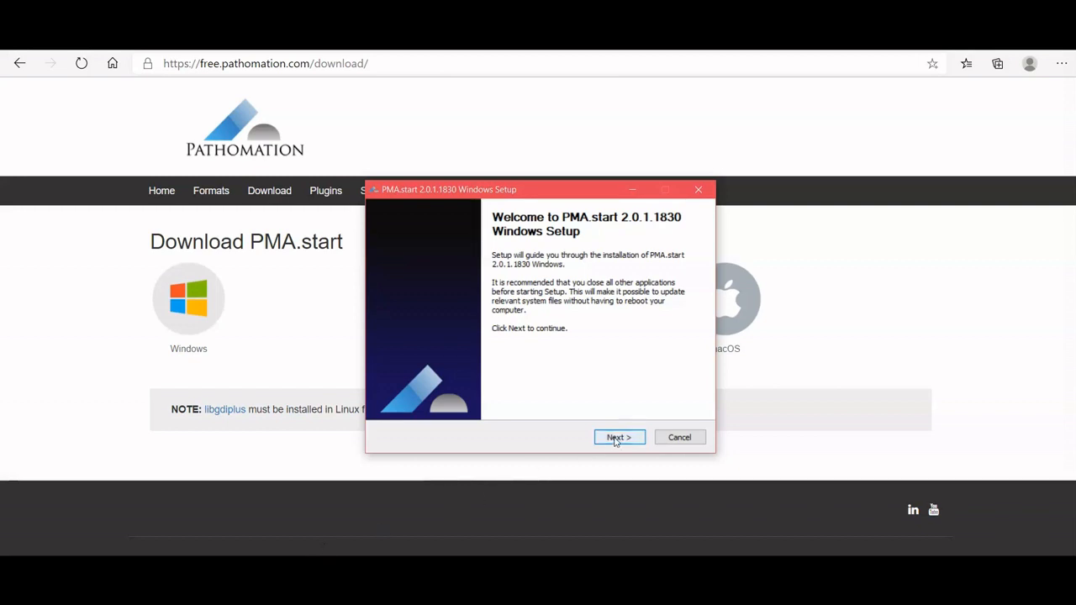
# - Pass the PMA.start setup welcome page and accept the license agreement
pyautogui.click(619, 437)
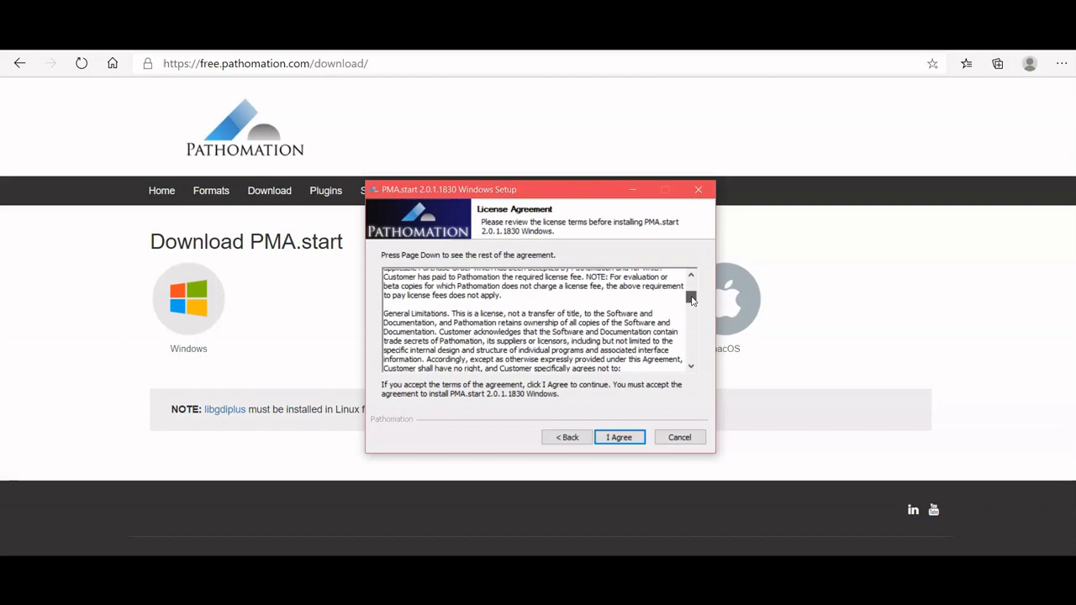
pyautogui.scroll(-3)
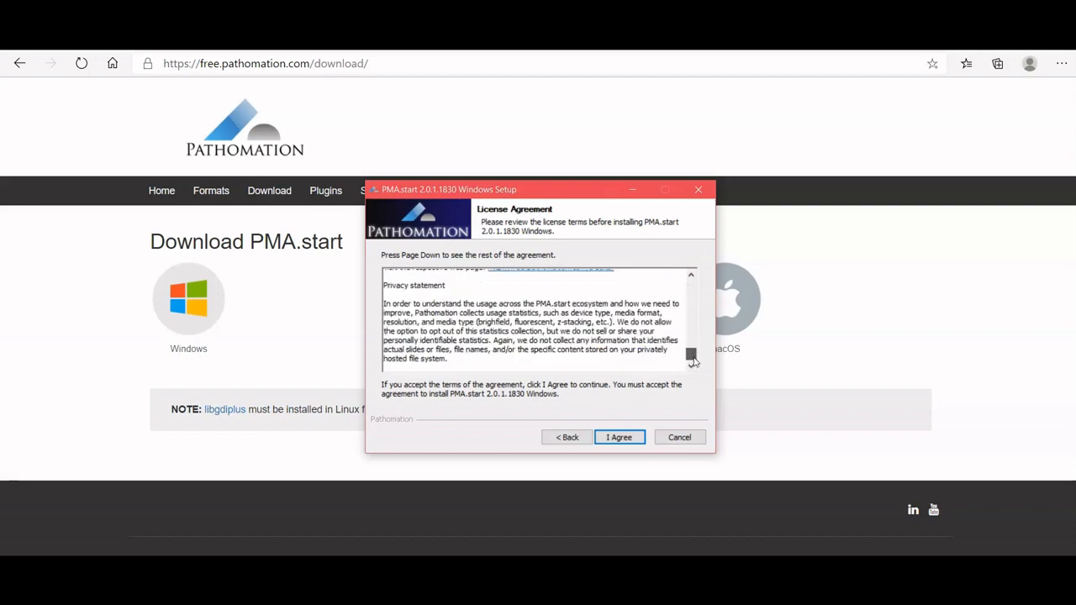
pyautogui.click(618, 437)
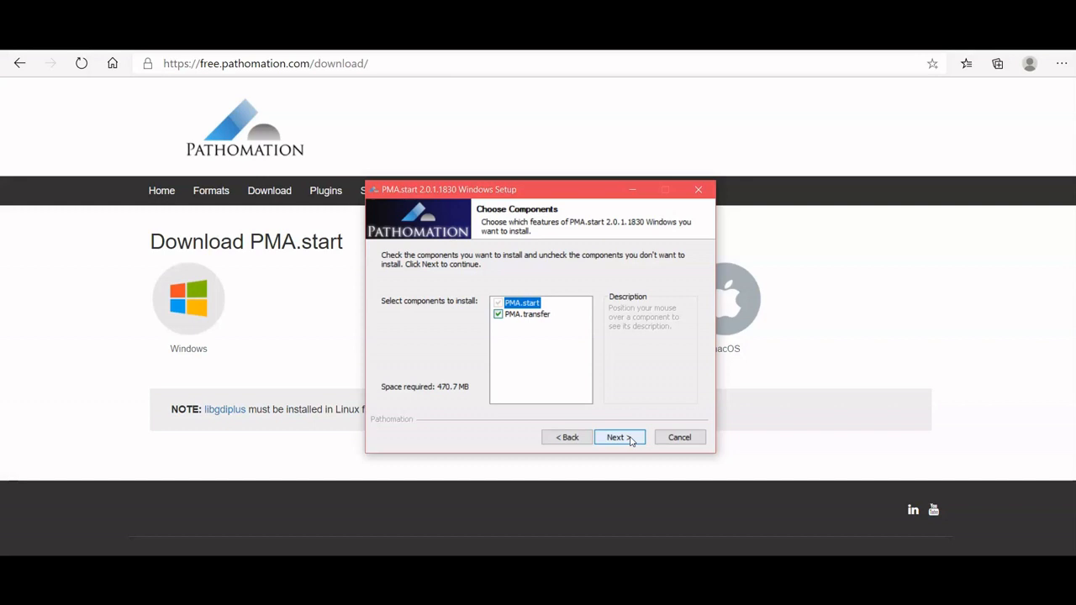
# - Install PMA.start and PMA.transfer to the default folder, then finish setup launching PMA.start
pyautogui.click(615, 437)
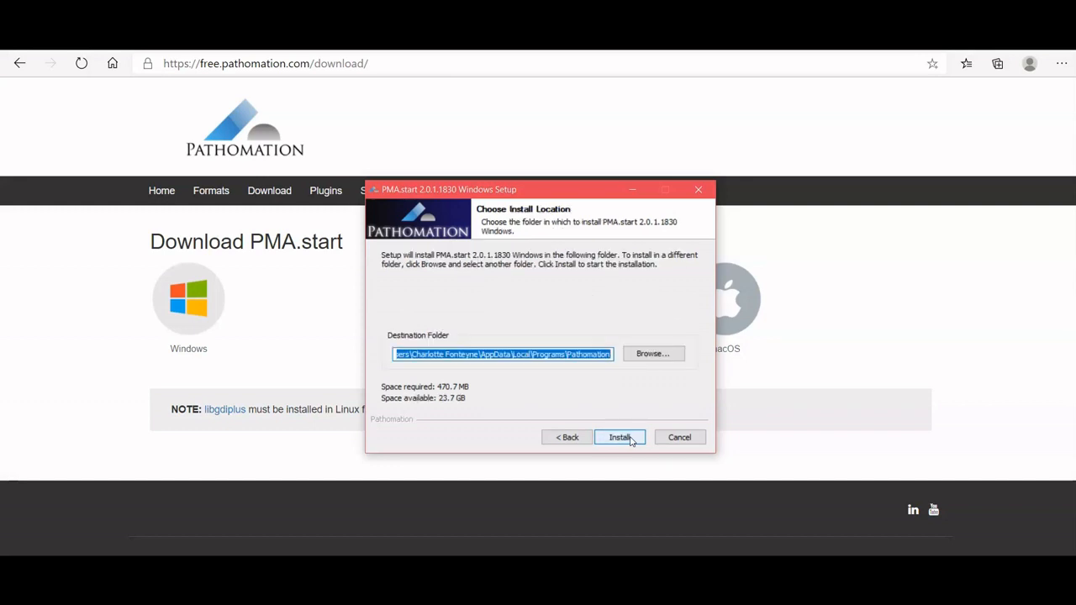
pyautogui.click(619, 437)
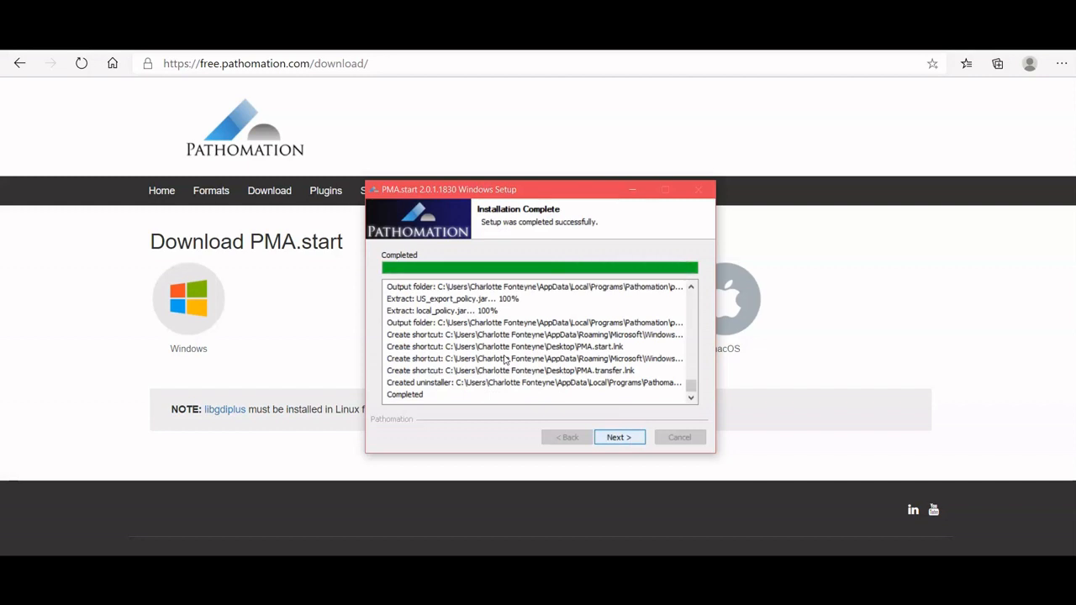
pyautogui.click(619, 437)
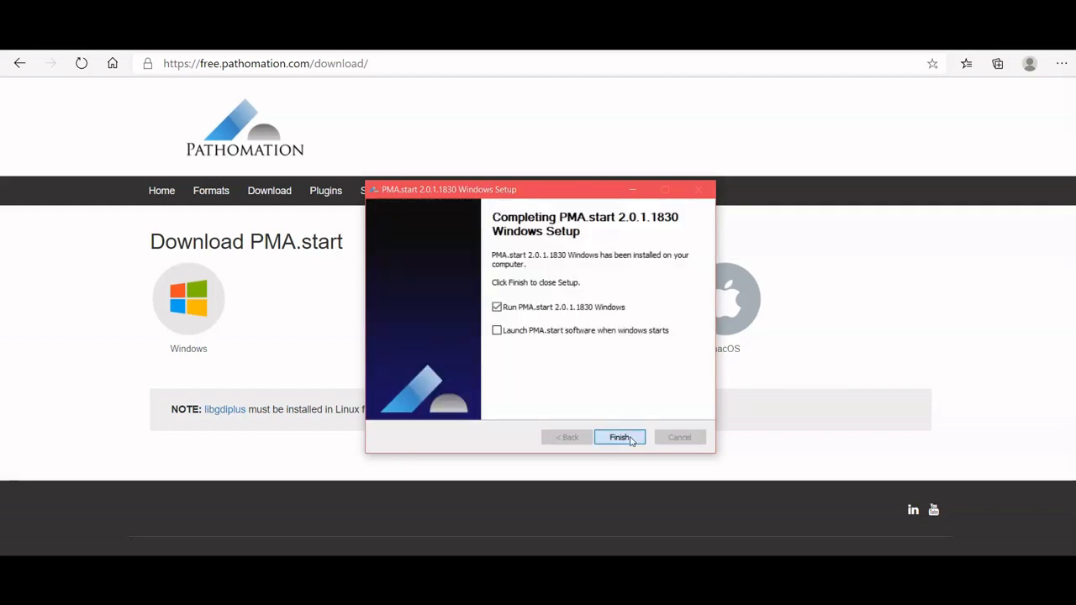
pyautogui.click(619, 437)
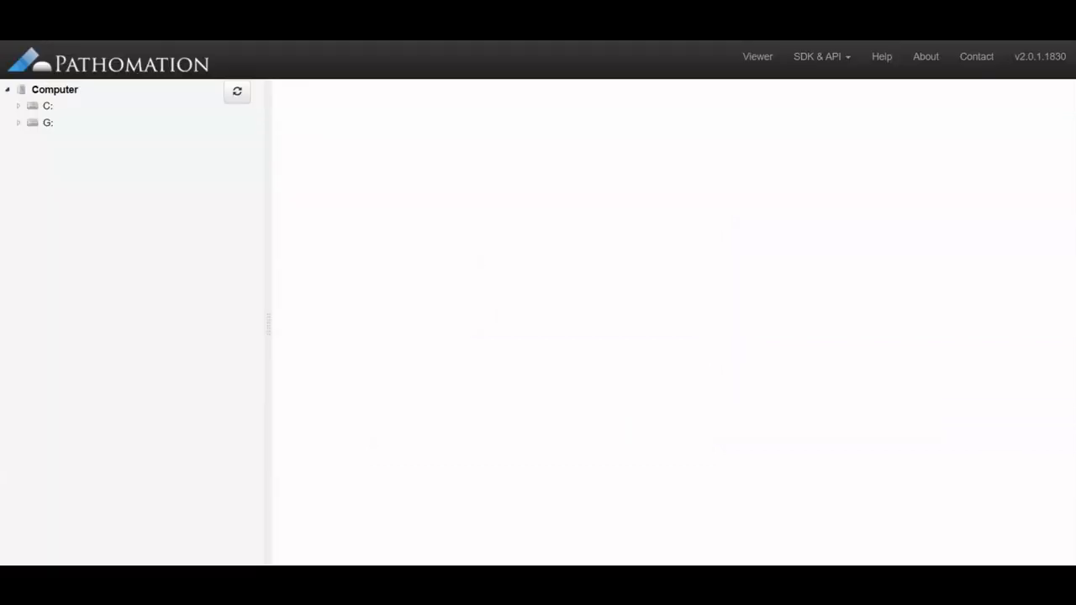
# - Expand C:, temp and Demo in the Computer tree and open refslide_HP.mrxs
pyautogui.click(18, 105)
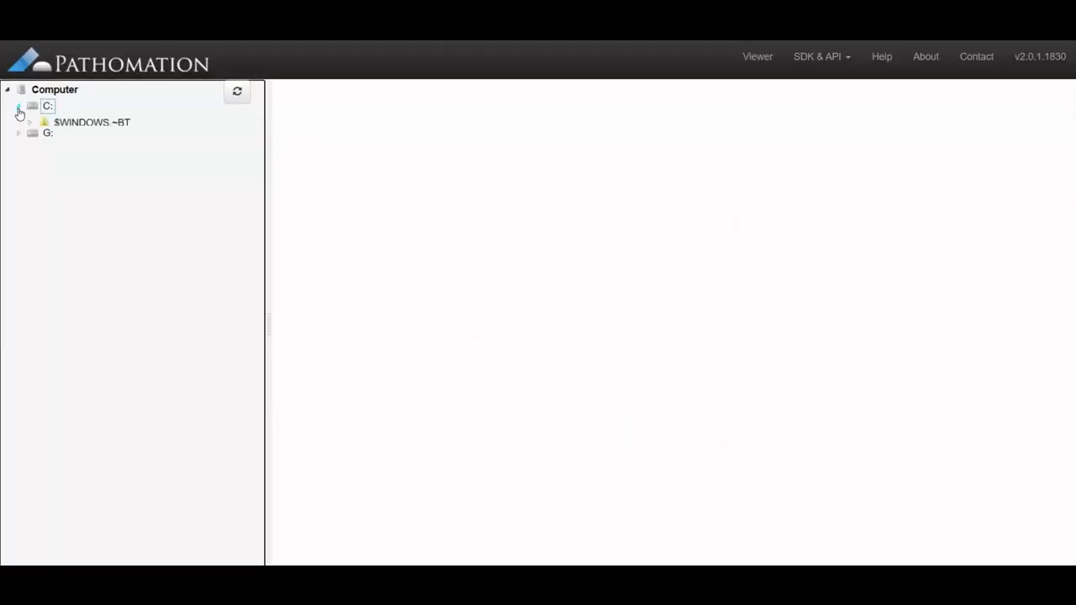
pyautogui.click(19, 105)
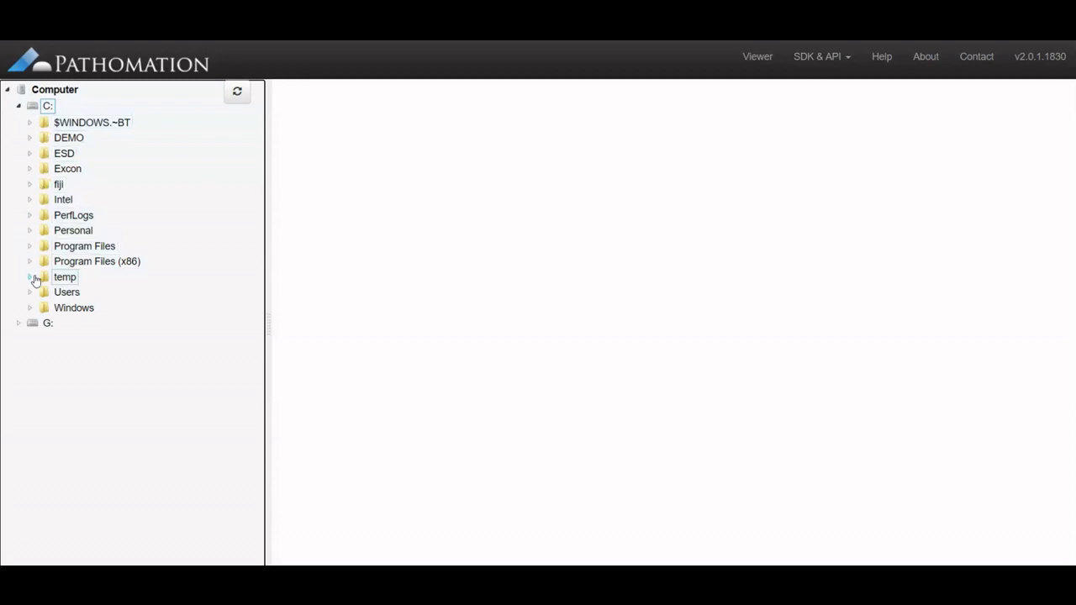
pyautogui.click(30, 277)
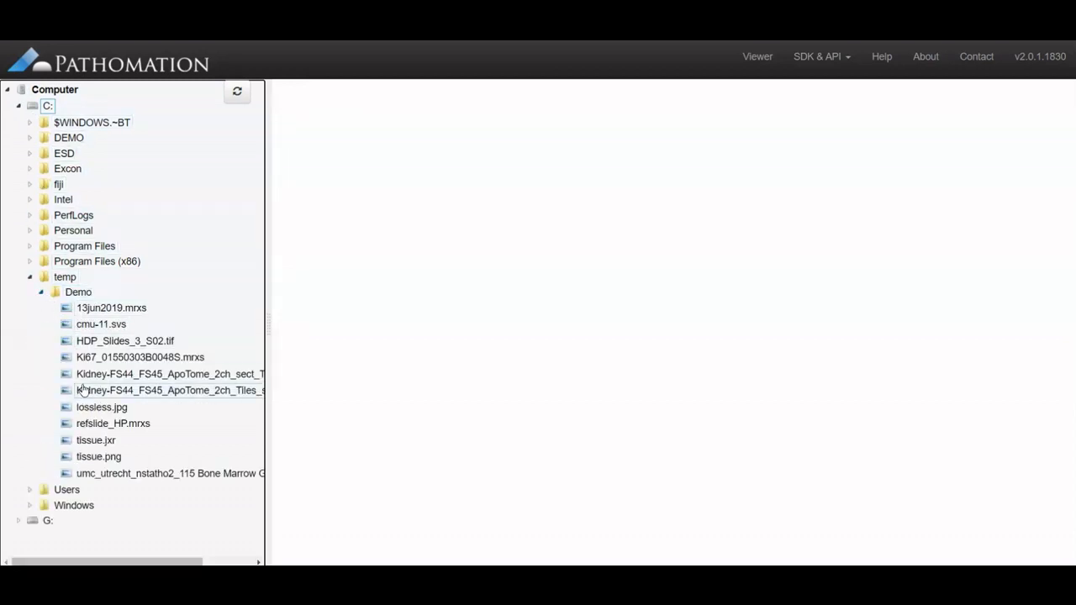
pyautogui.doubleClick(112, 423)
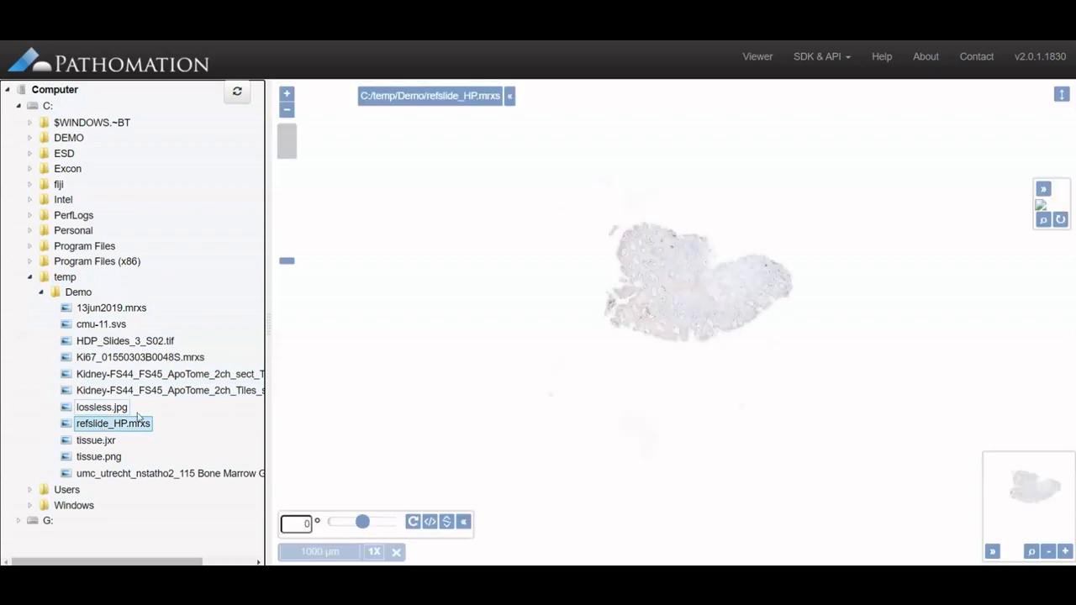